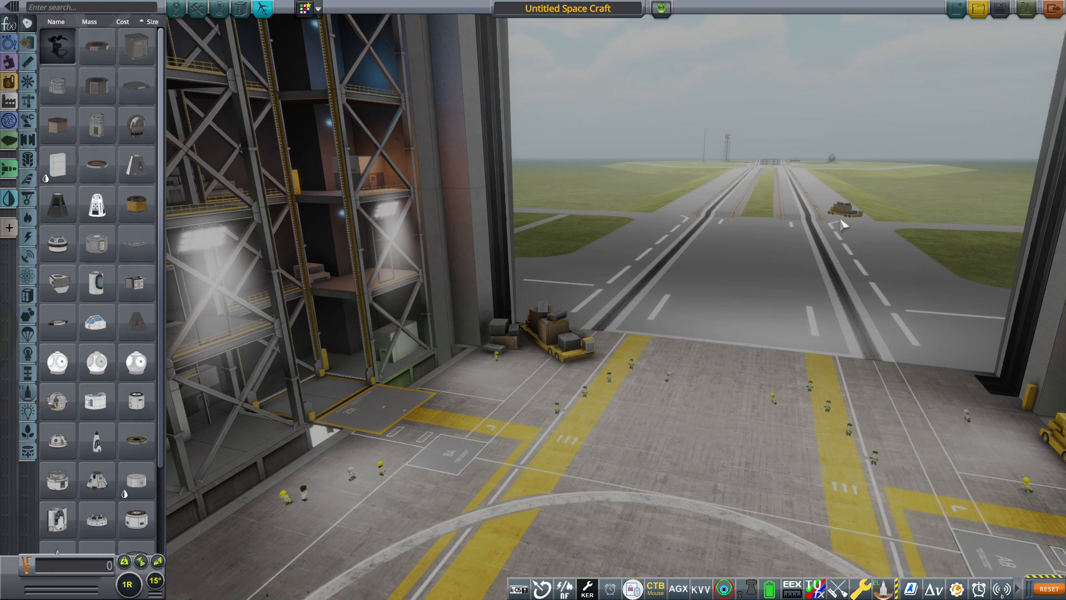
mouse_move(821, 247)
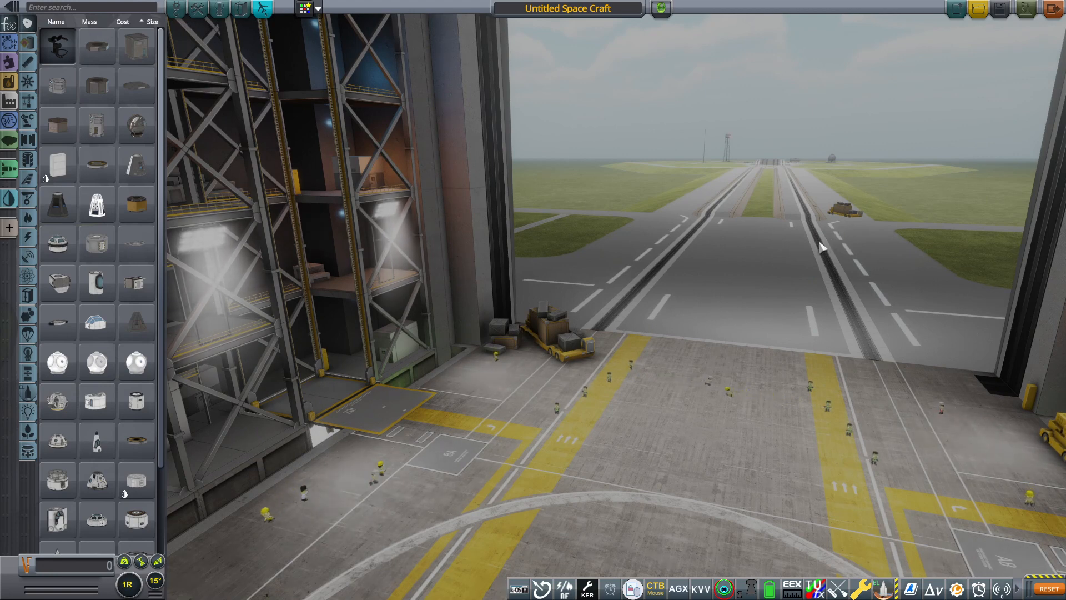
mouse_move(750, 266)
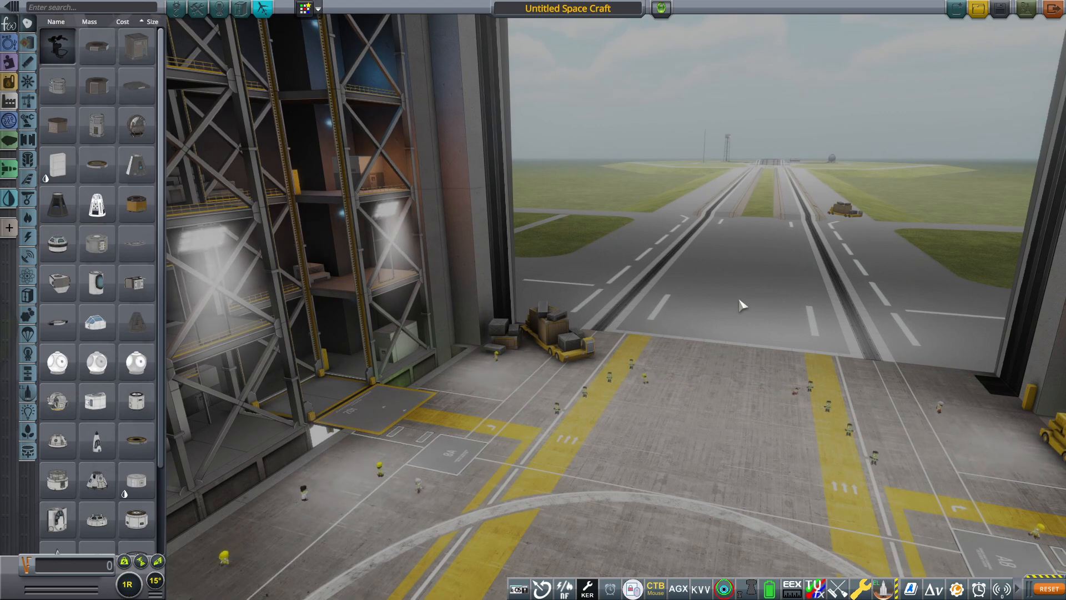
mouse_move(718, 277)
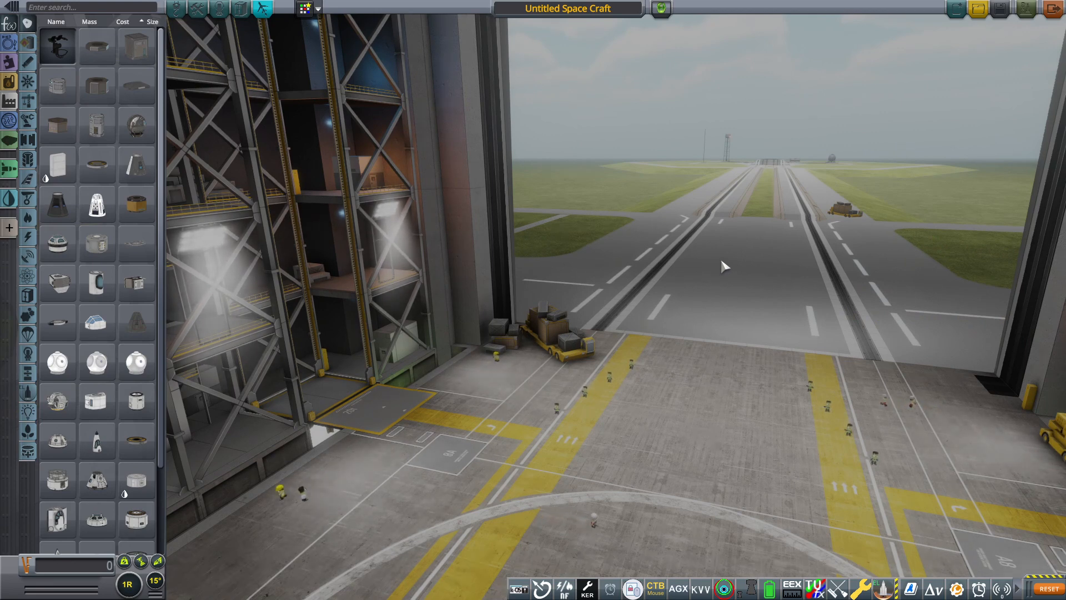
mouse_move(676, 243)
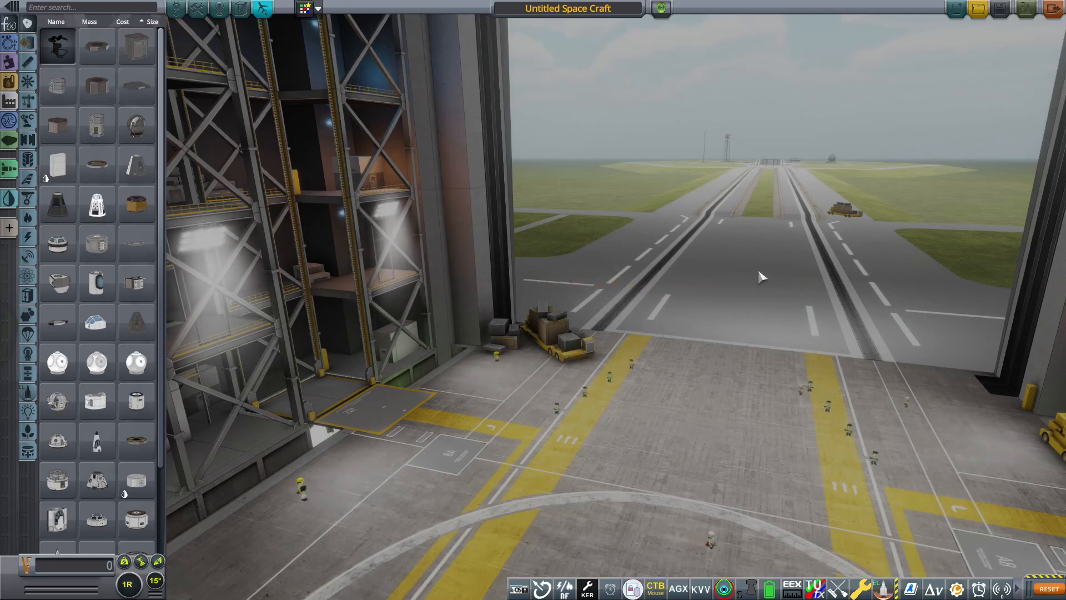
mouse_move(707, 272)
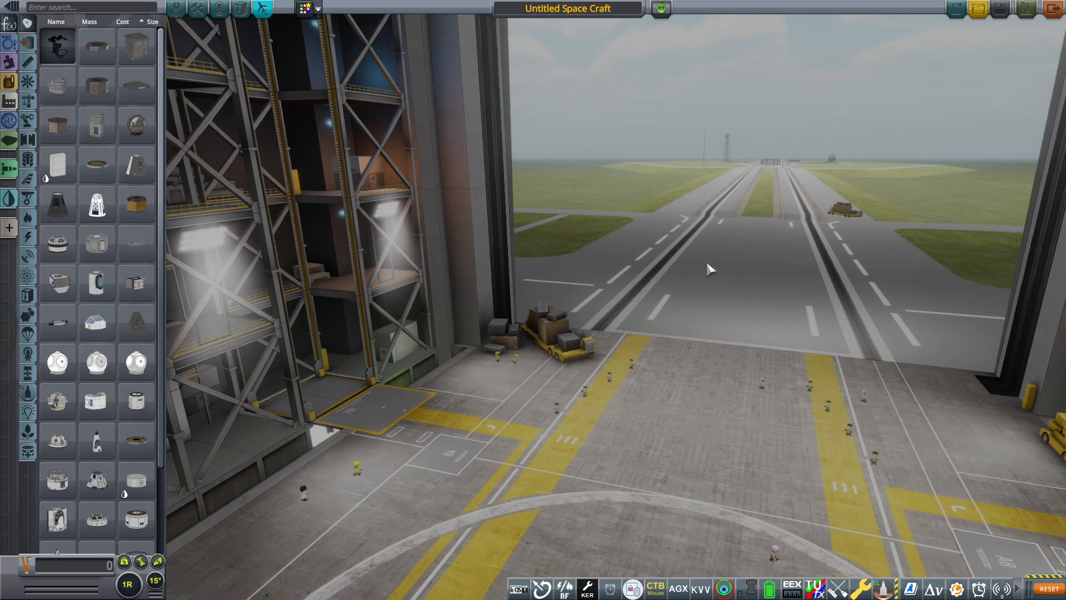
mouse_move(580, 293)
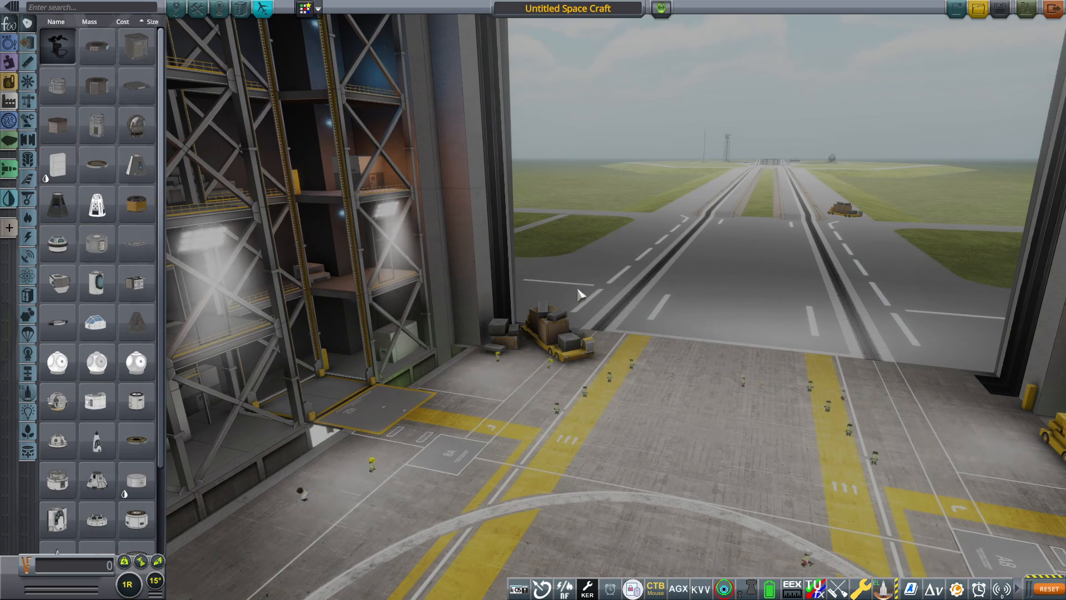
mouse_move(307, 289)
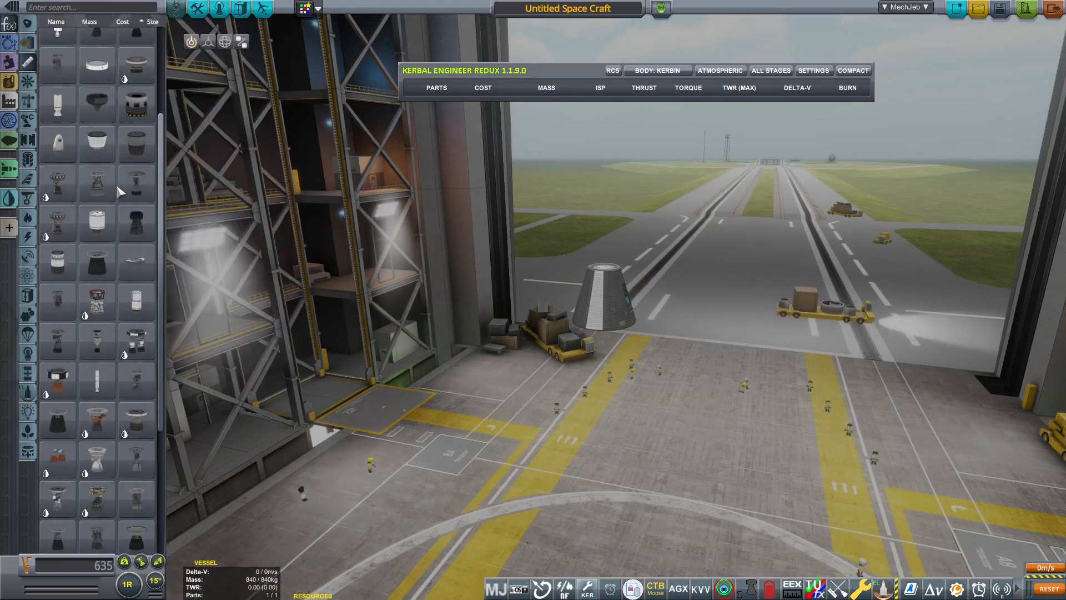
Step: Attach two FL-T800 fuel tanks stacked beneath the Mk1 Command Pod
scroll(down, 3)
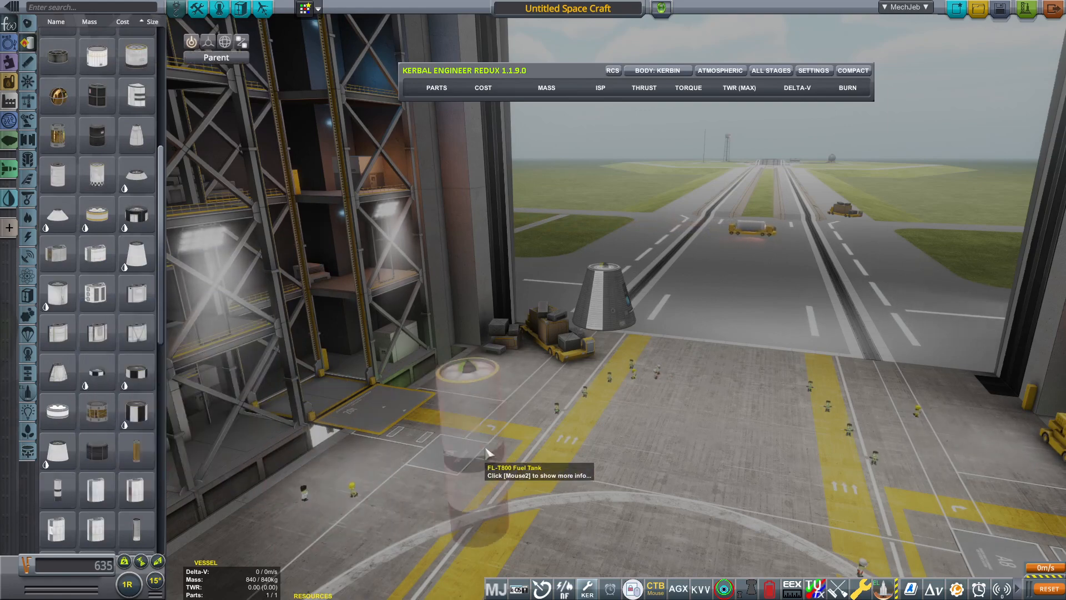
click(462, 469)
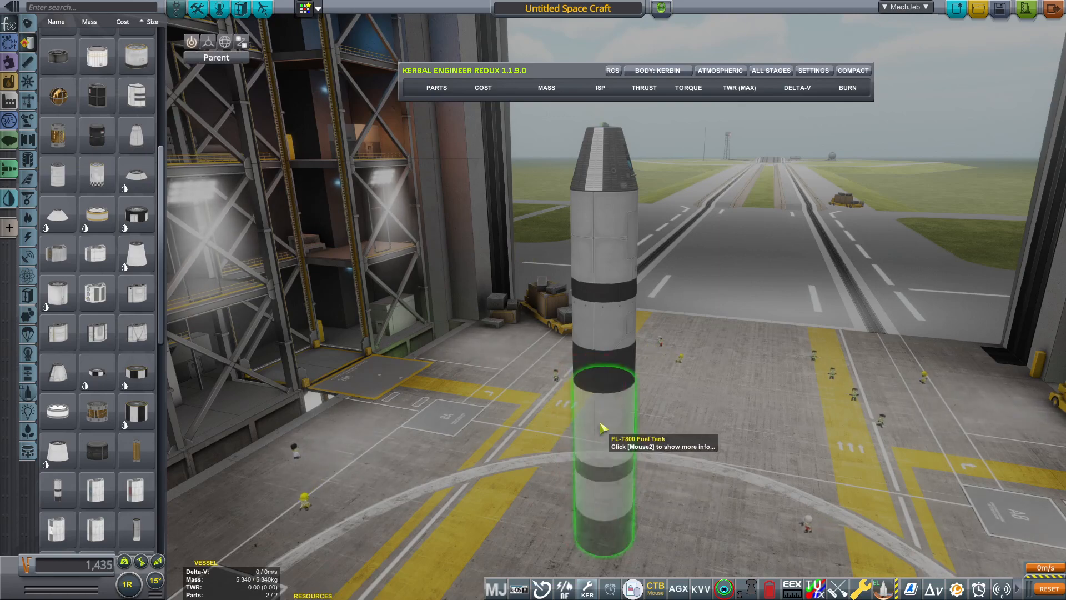
click(605, 426)
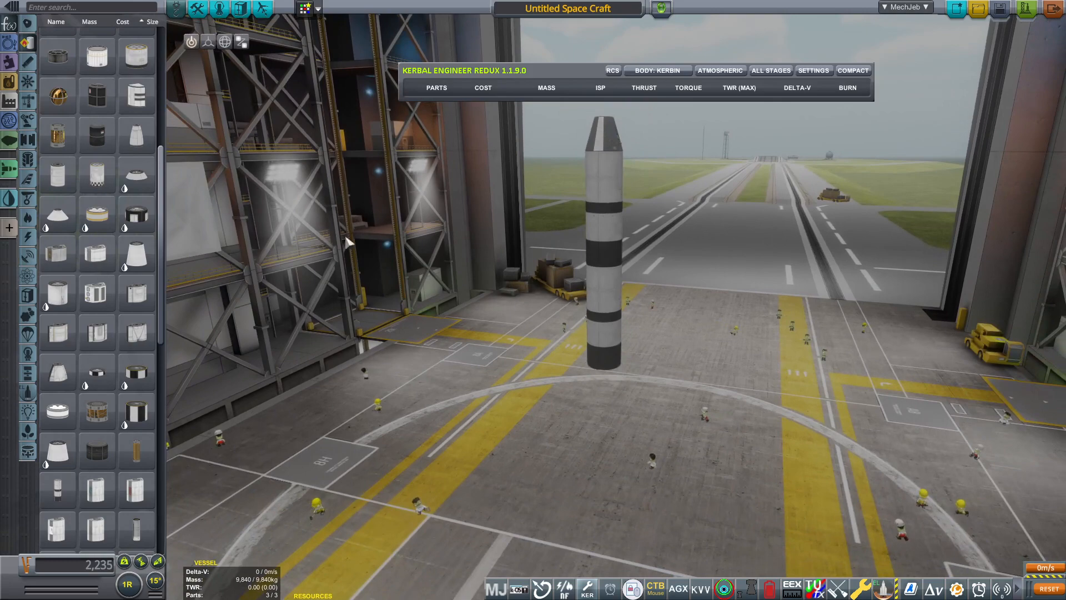
mouse_move(58, 95)
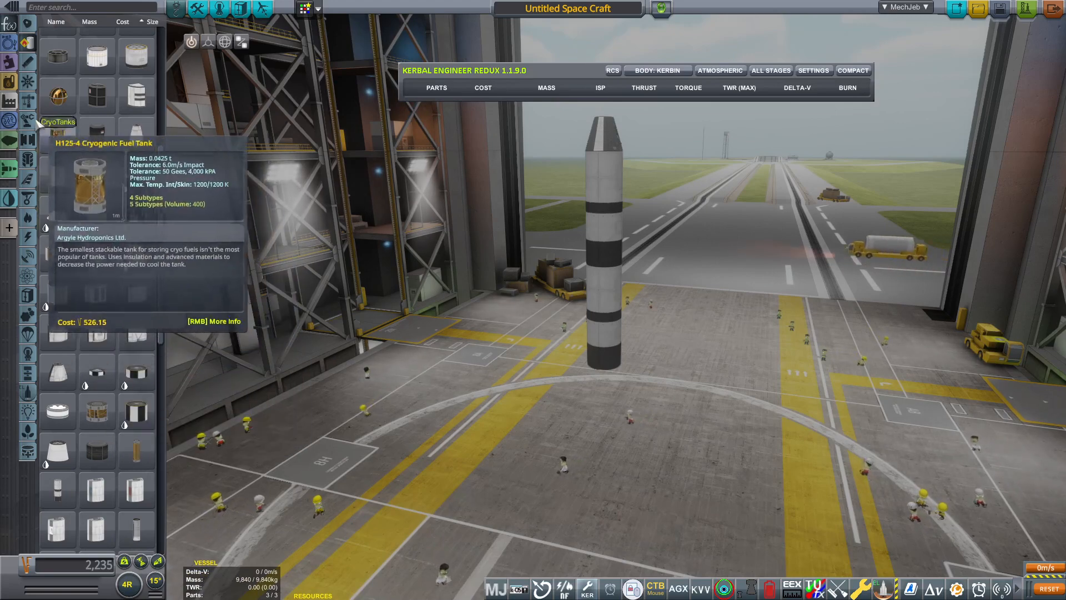
Step: Switch to the Aerodynamics parts category to find the winglets
click(27, 180)
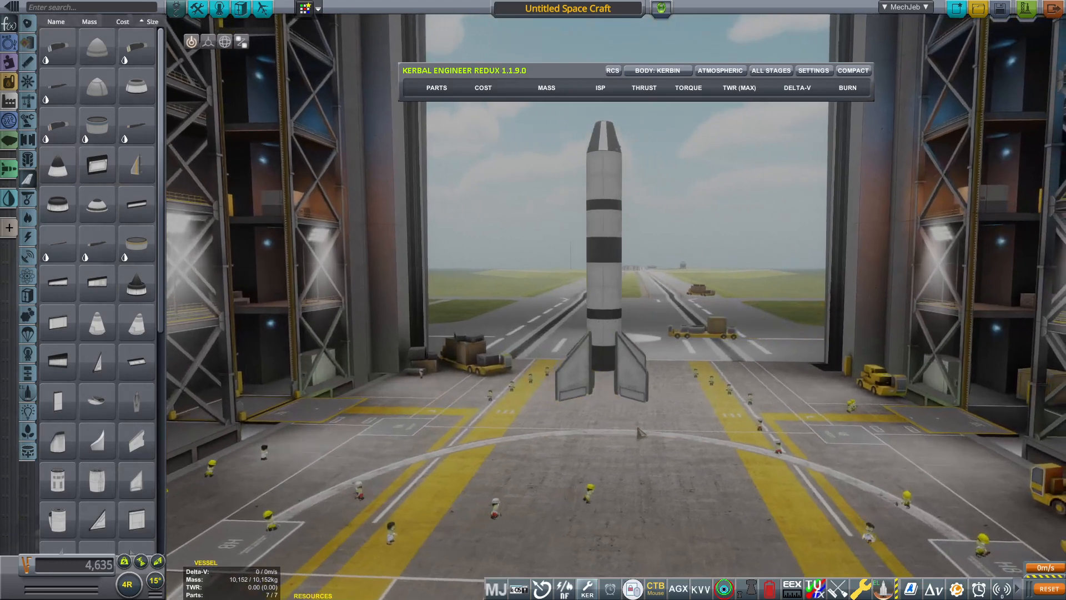
mouse_move(601, 129)
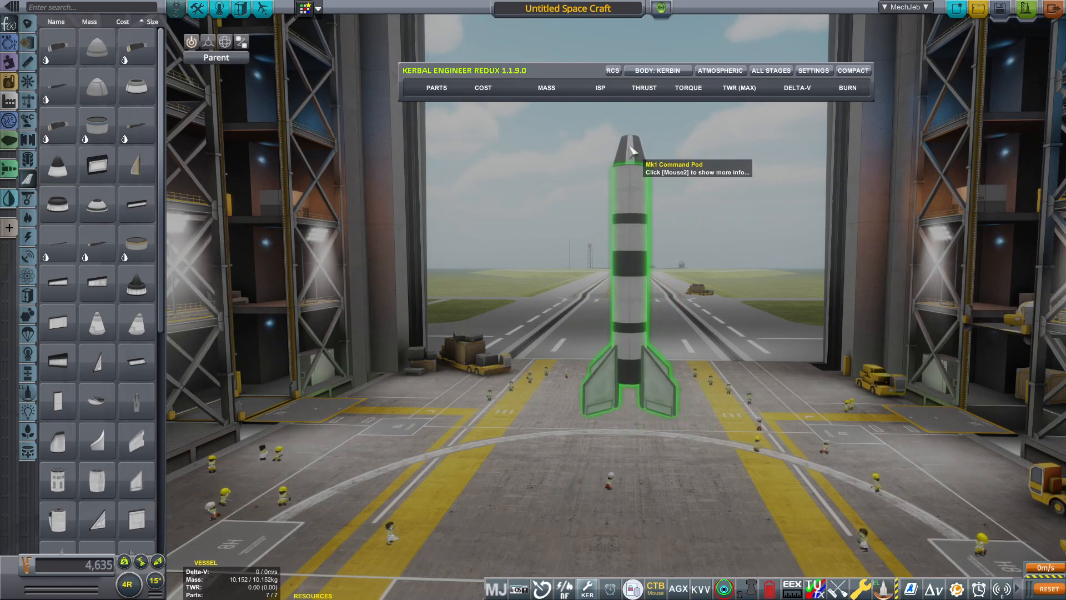
mouse_move(615, 324)
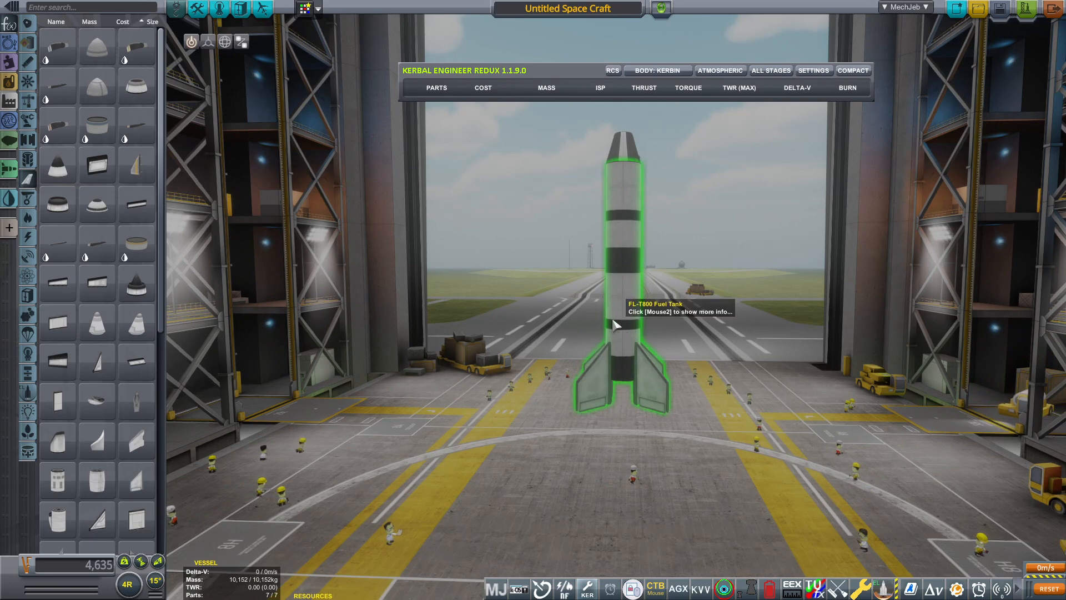
mouse_move(723, 163)
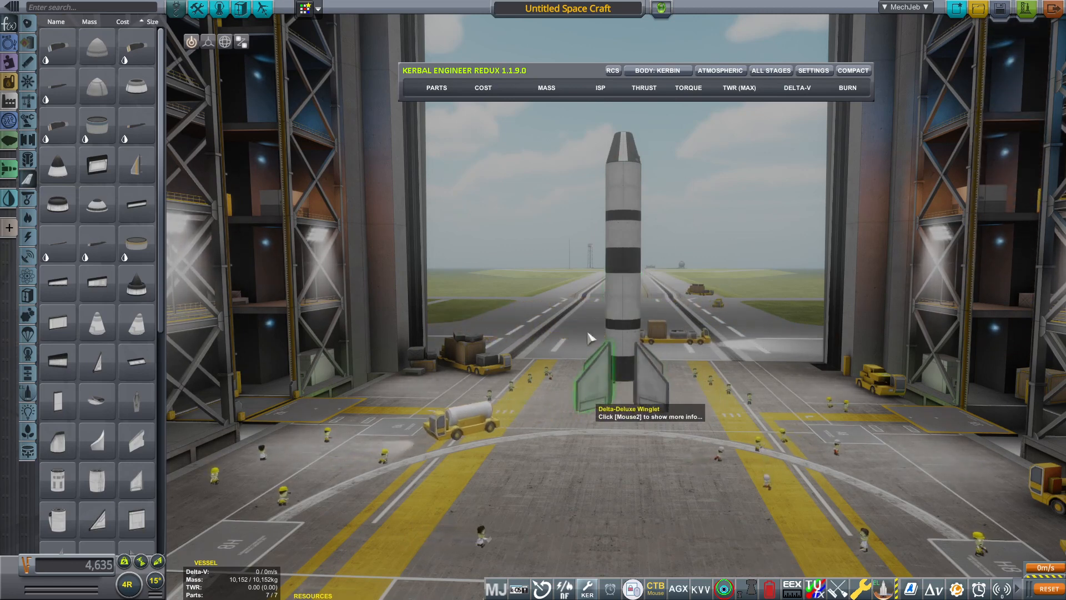
mouse_move(625, 369)
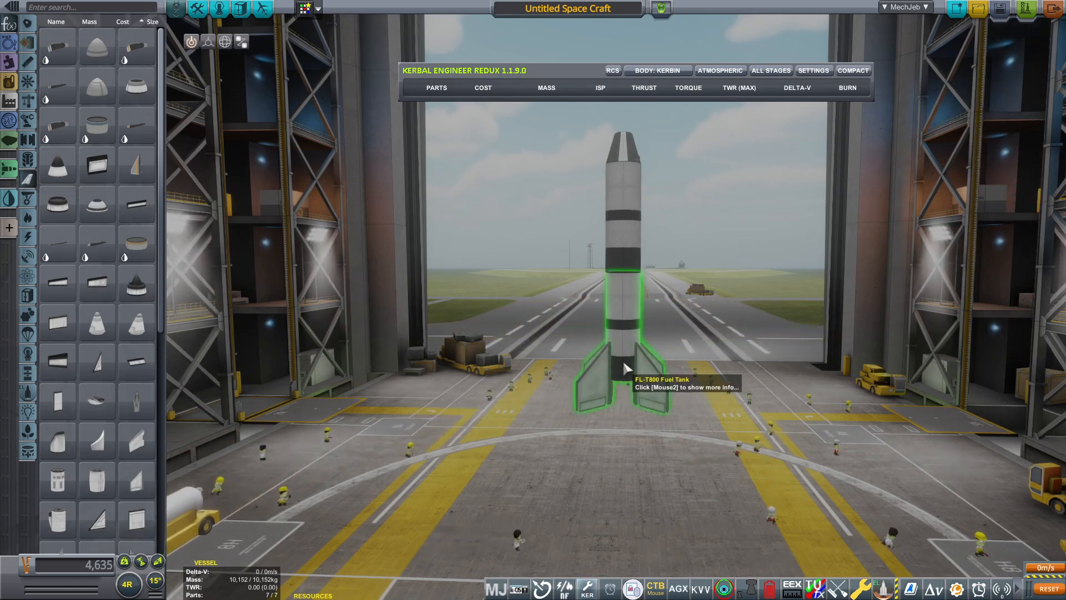
mouse_move(534, 367)
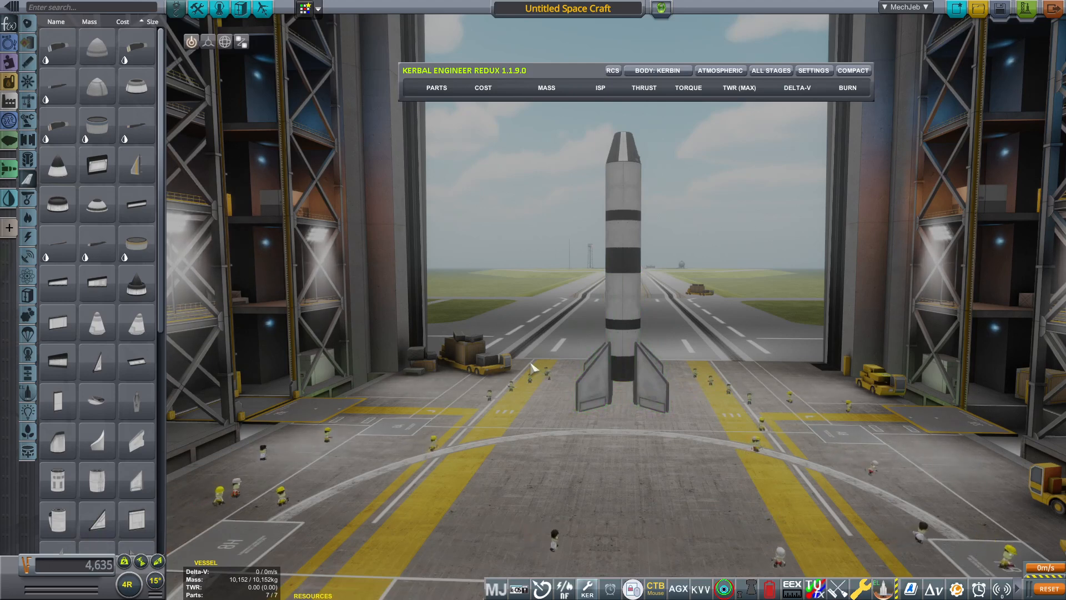
mouse_move(525, 355)
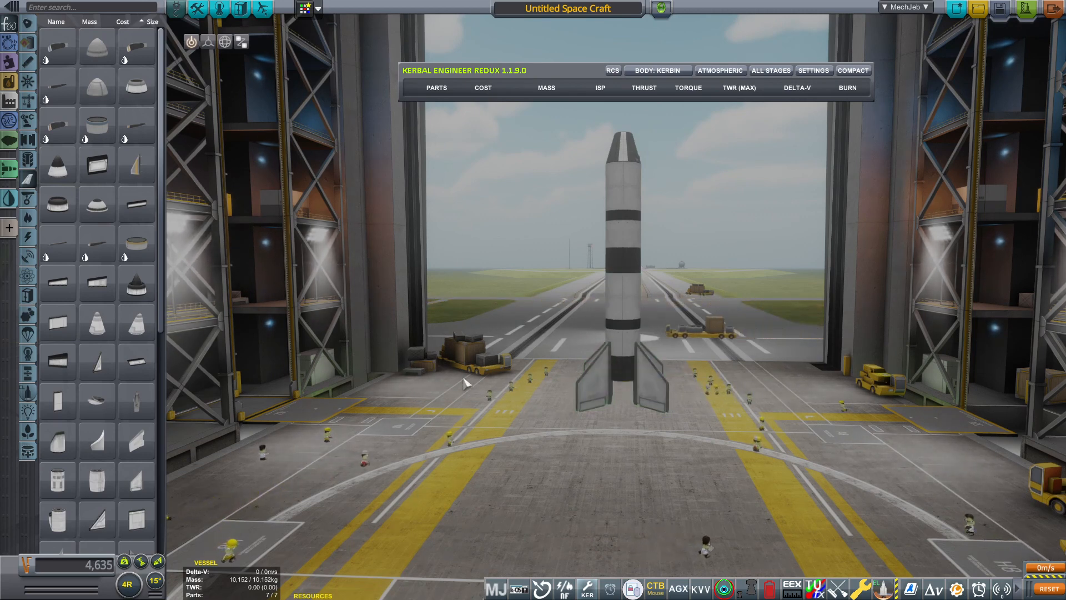
mouse_move(302, 444)
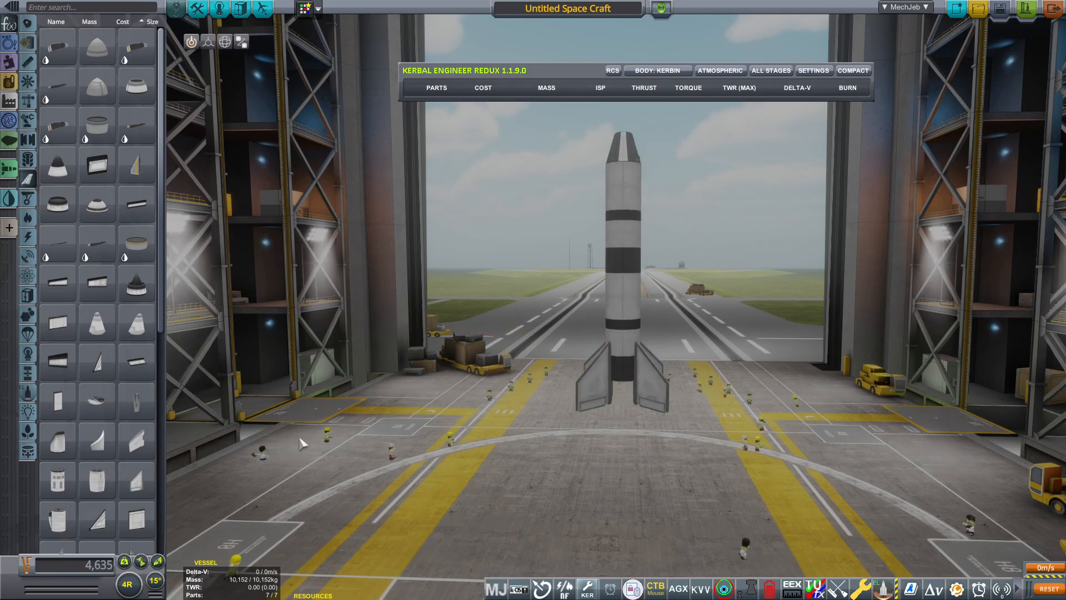
mouse_move(123, 562)
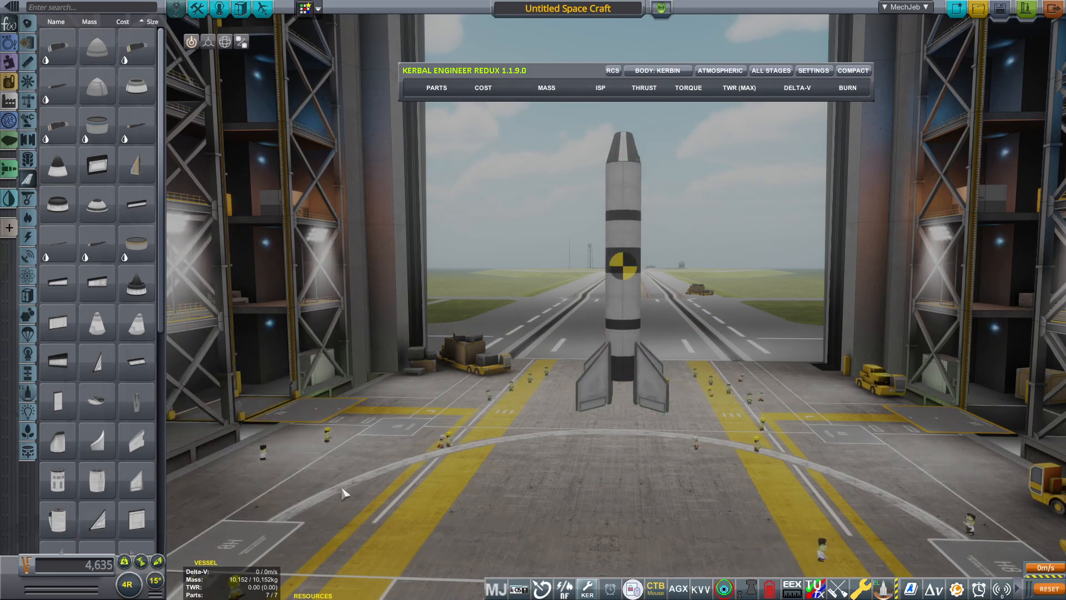
mouse_move(615, 376)
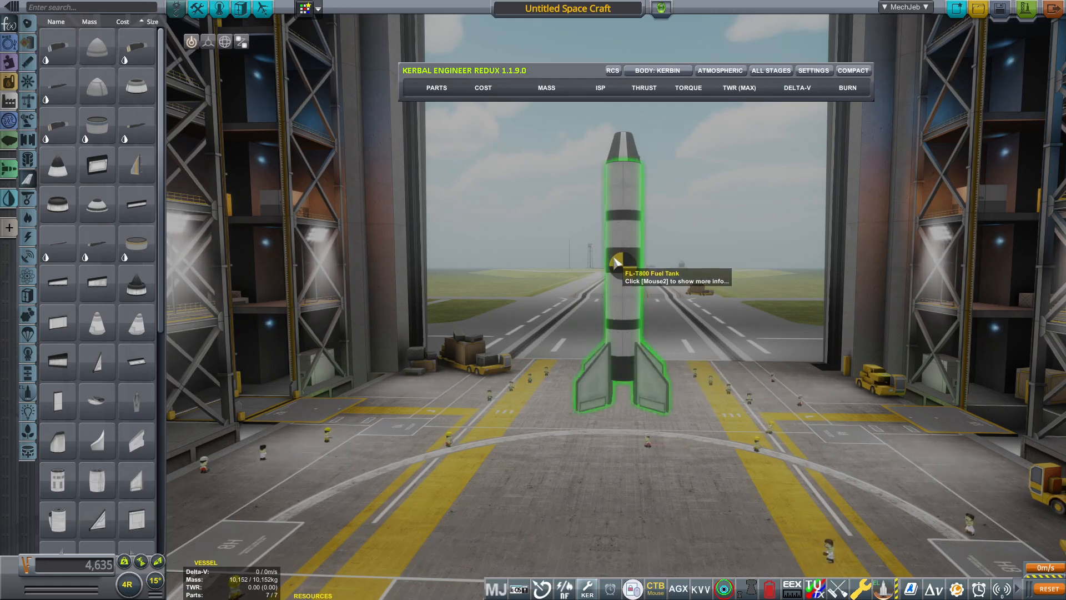
mouse_move(580, 365)
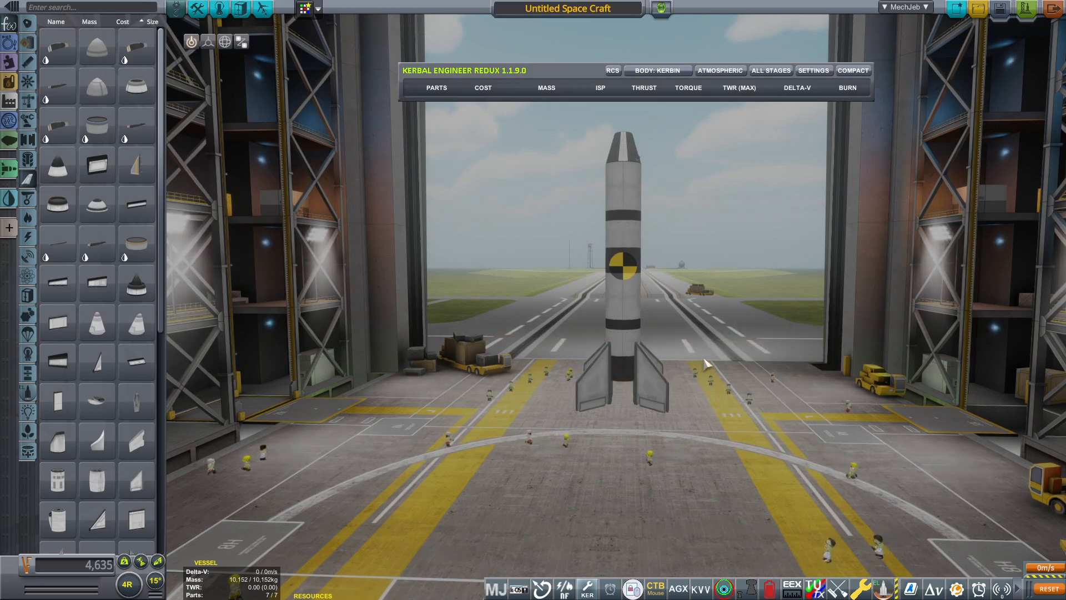
mouse_move(535, 169)
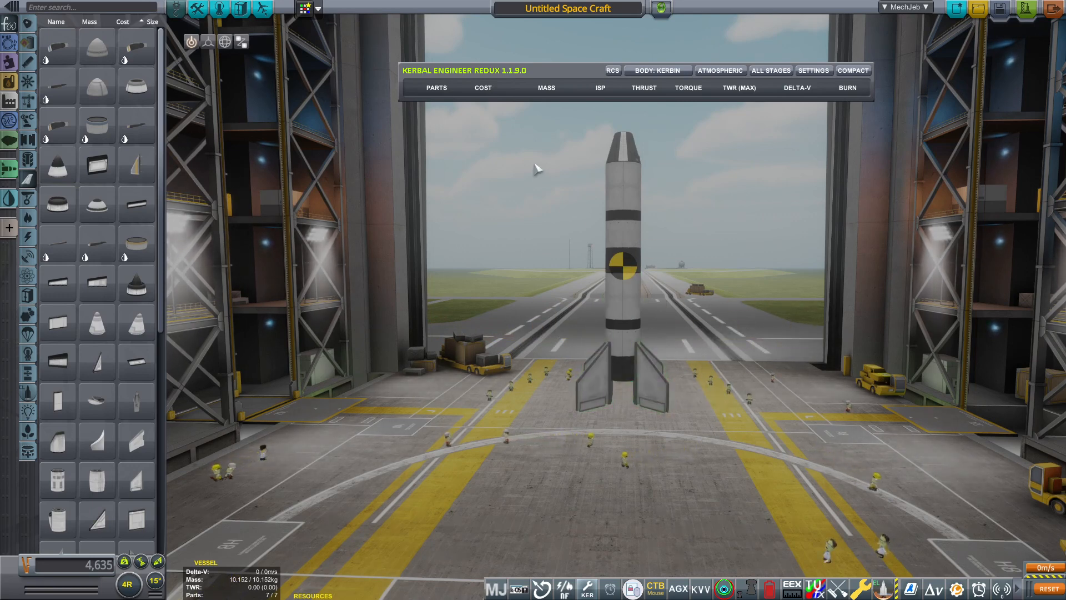
mouse_move(646, 384)
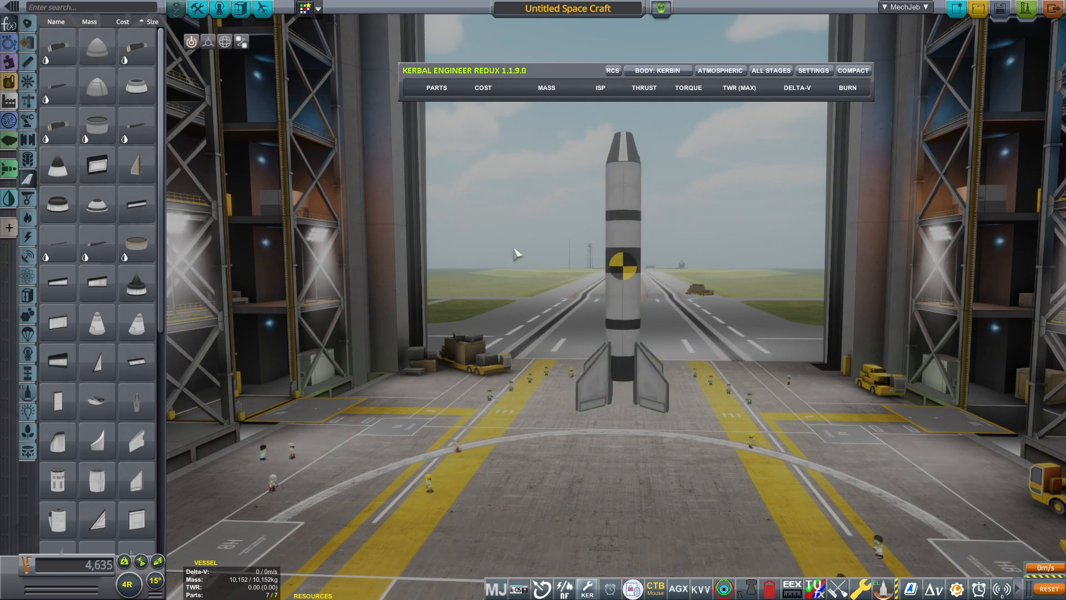
mouse_move(658, 387)
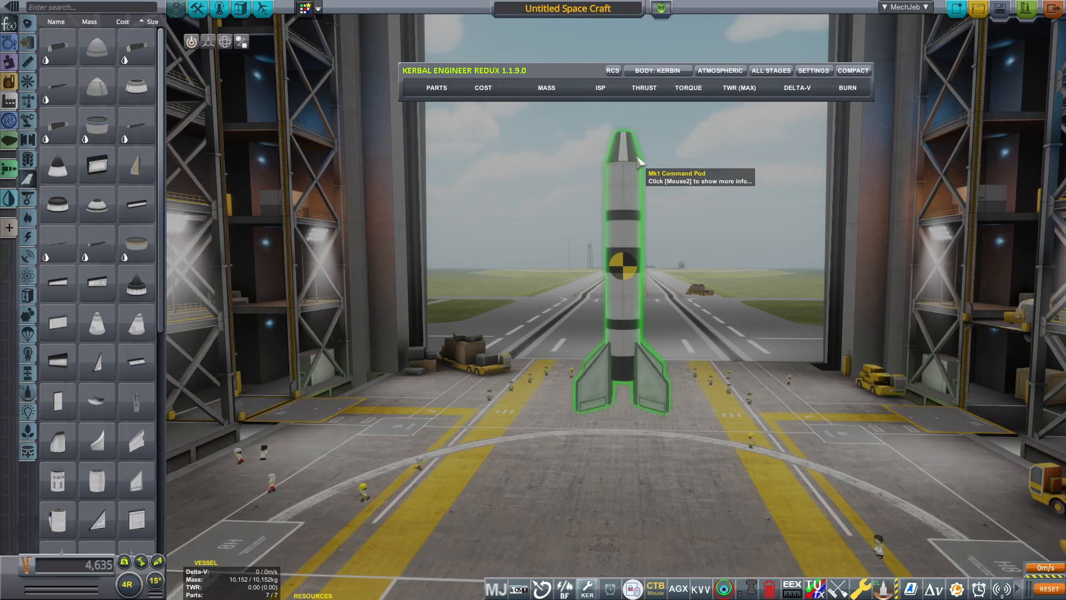
mouse_move(172, 558)
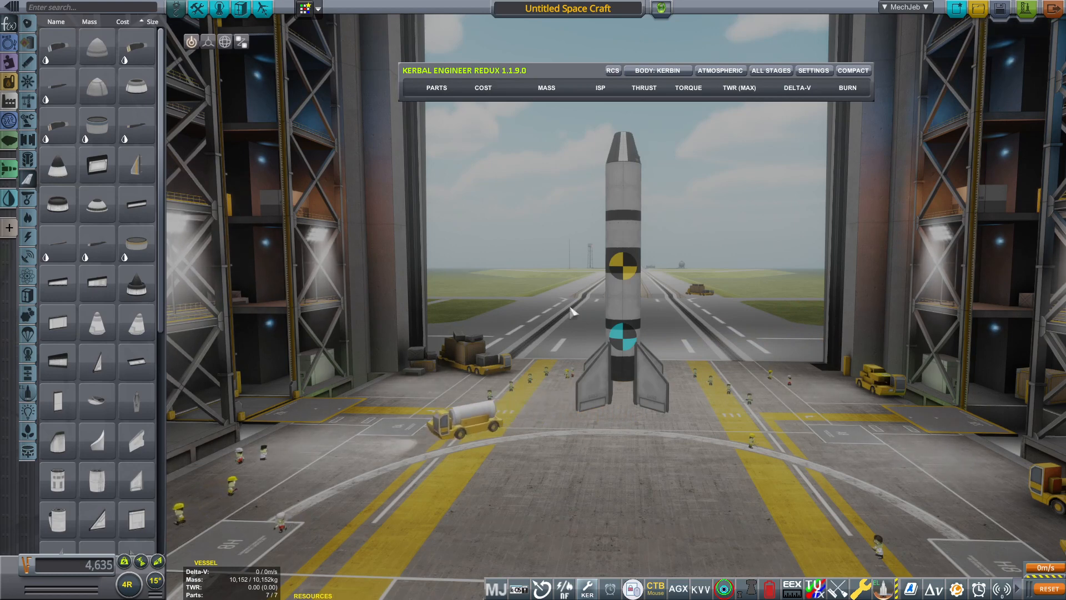
mouse_move(653, 335)
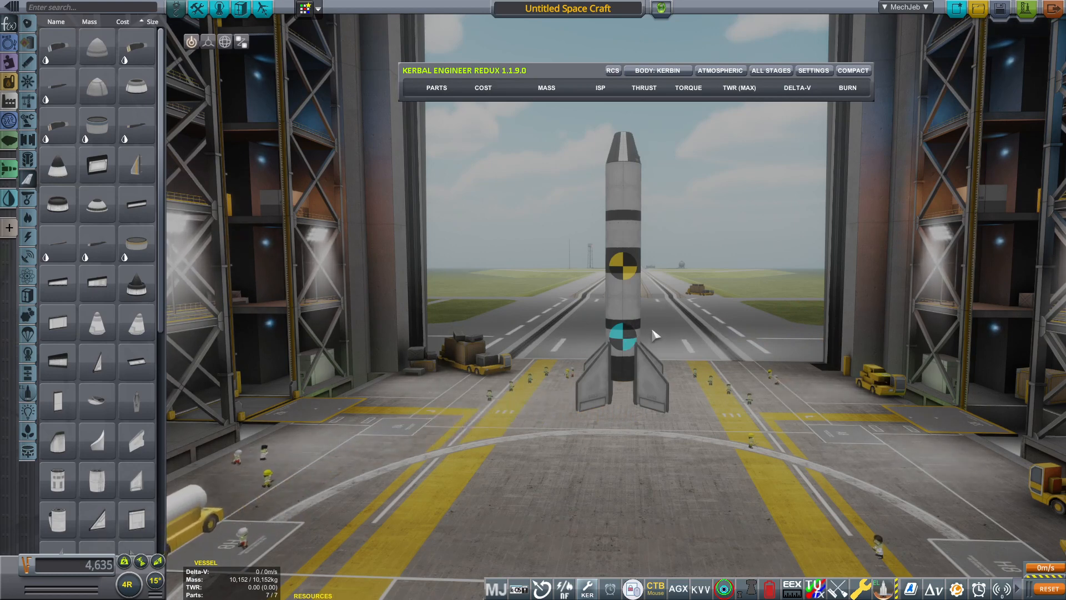
mouse_move(609, 369)
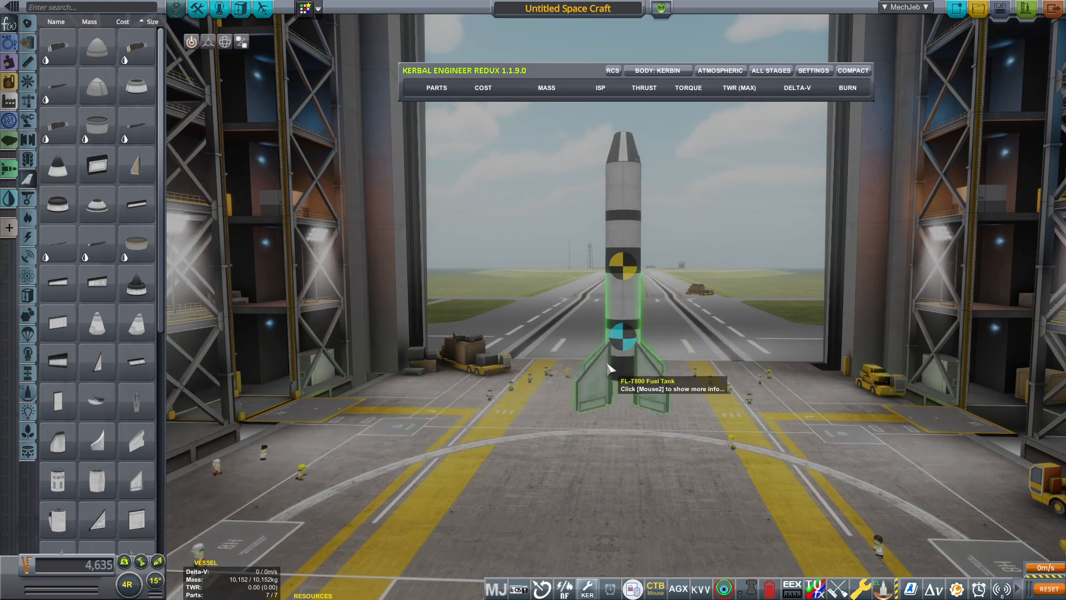
mouse_move(666, 299)
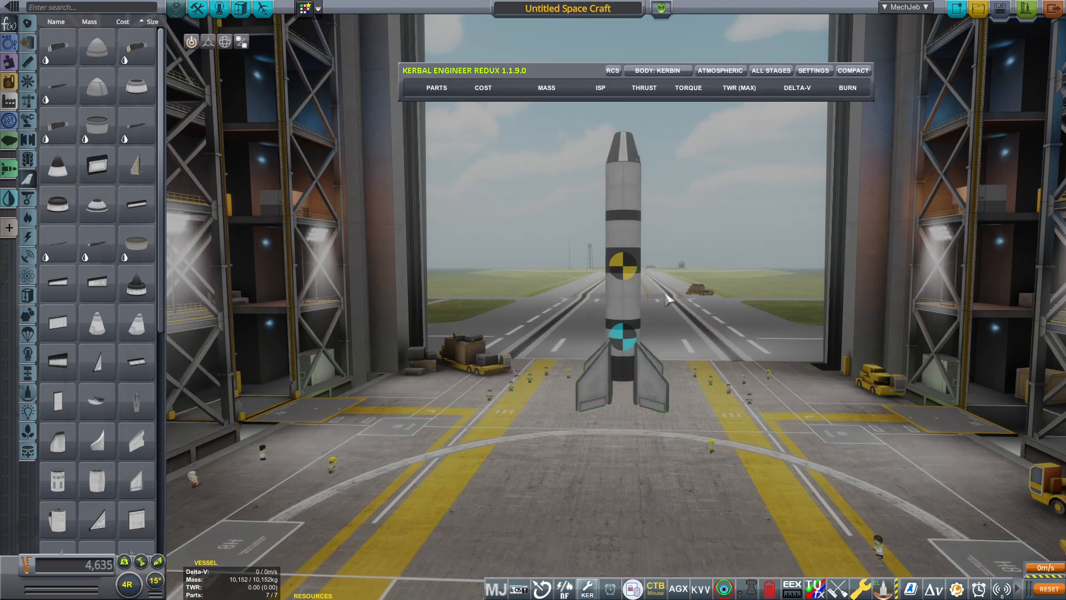
mouse_move(625, 281)
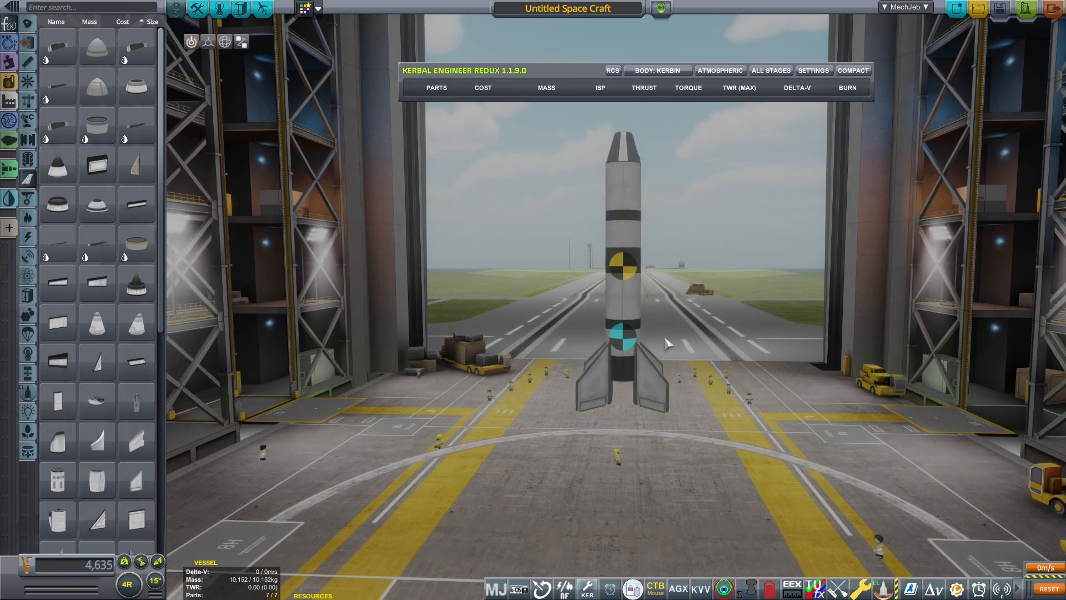
mouse_move(629, 276)
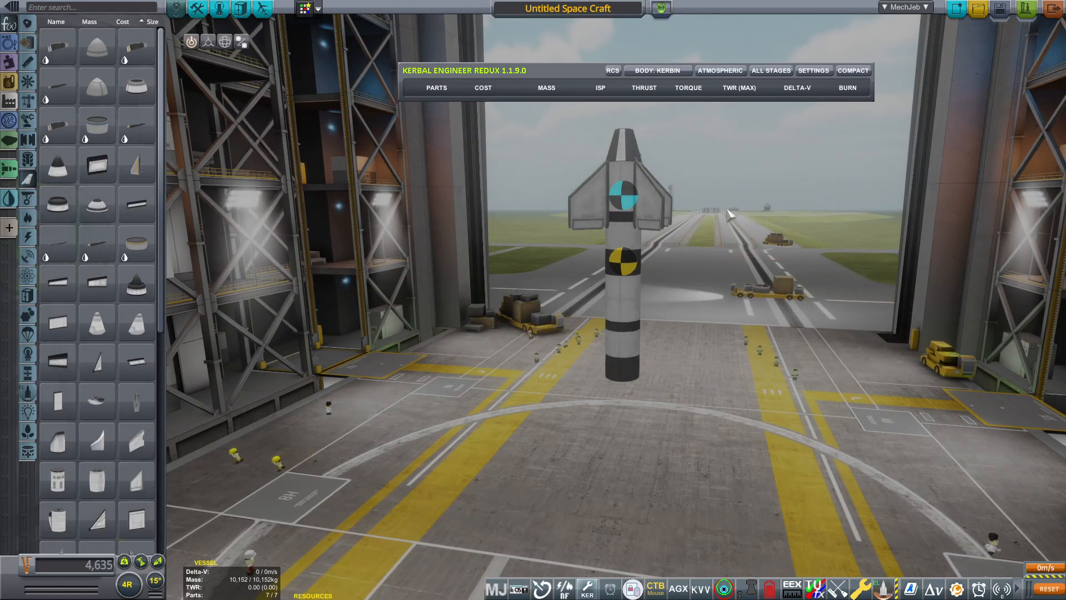
mouse_move(622, 190)
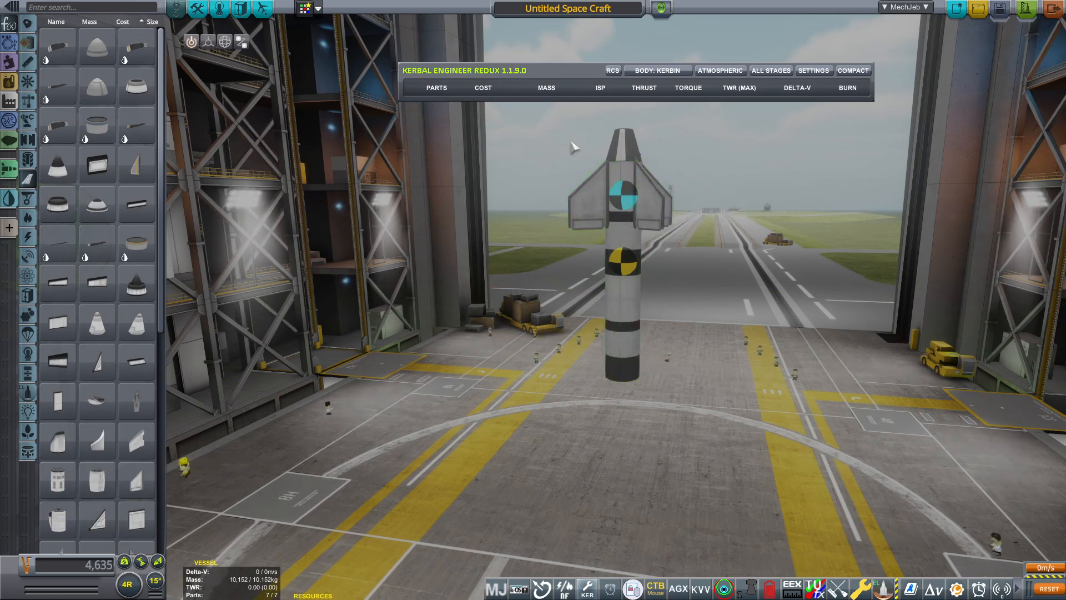
mouse_move(769, 256)
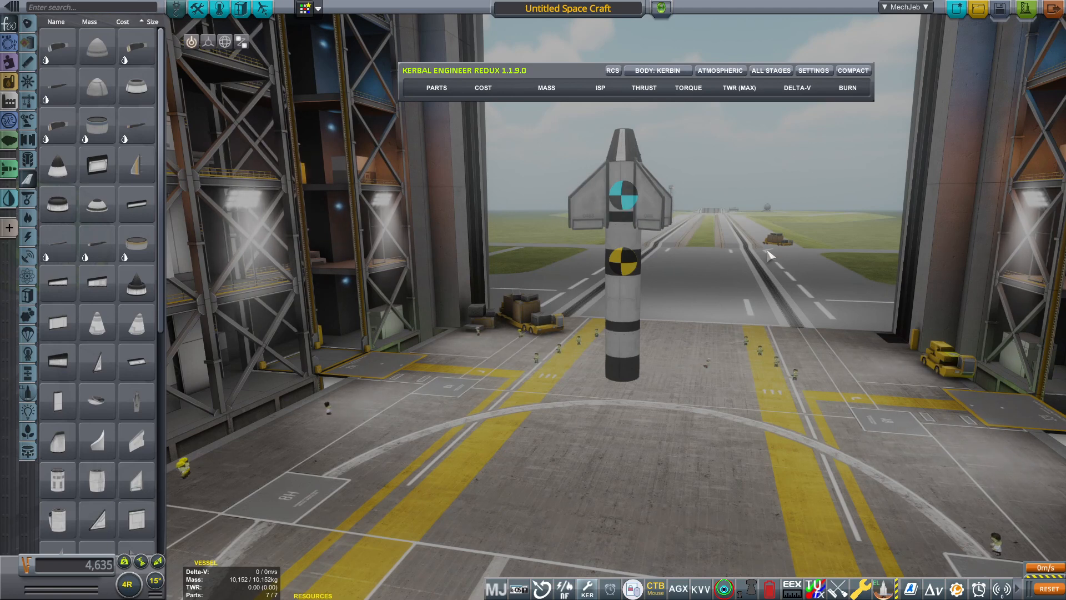
mouse_move(710, 265)
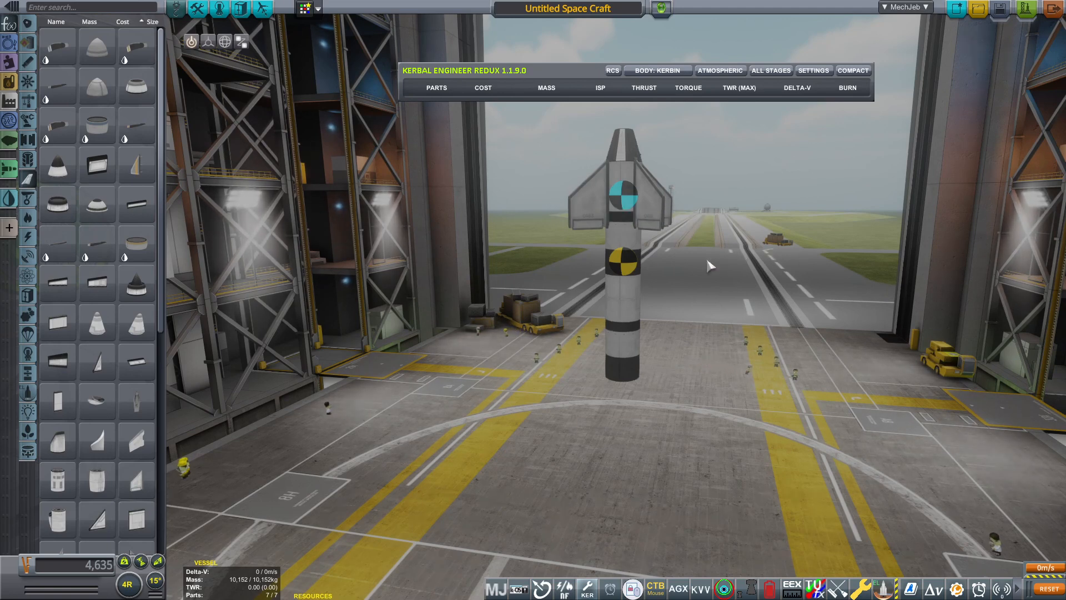
mouse_move(538, 274)
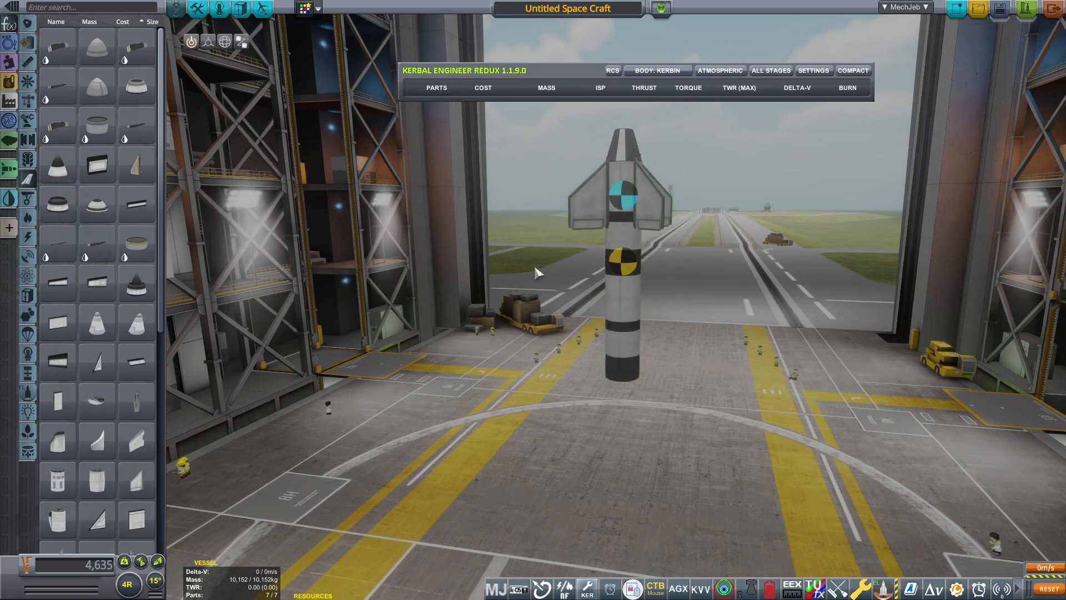